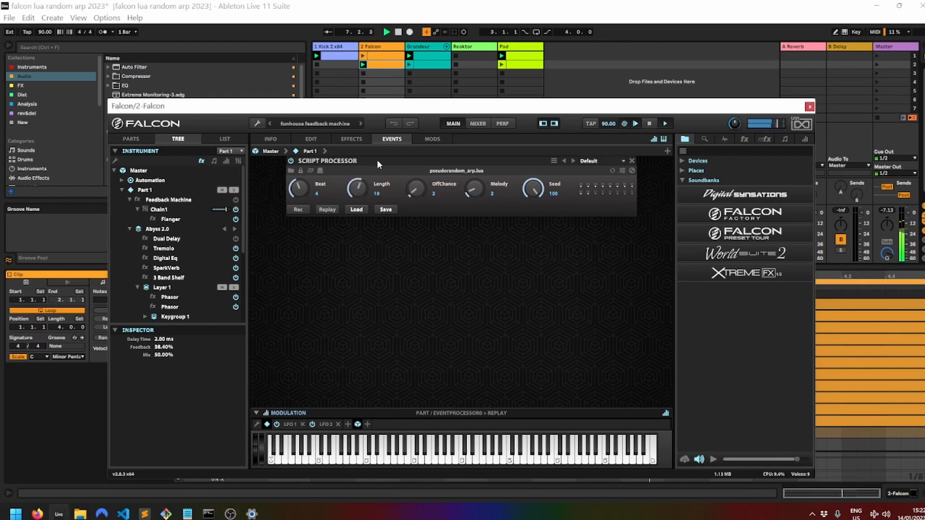
- Remove the pseudorandom arp Script Processor module from Part 1's events
{"action": "left_click_drag", "start_coordinate": [357, 187], "coordinate": [357, 180]}
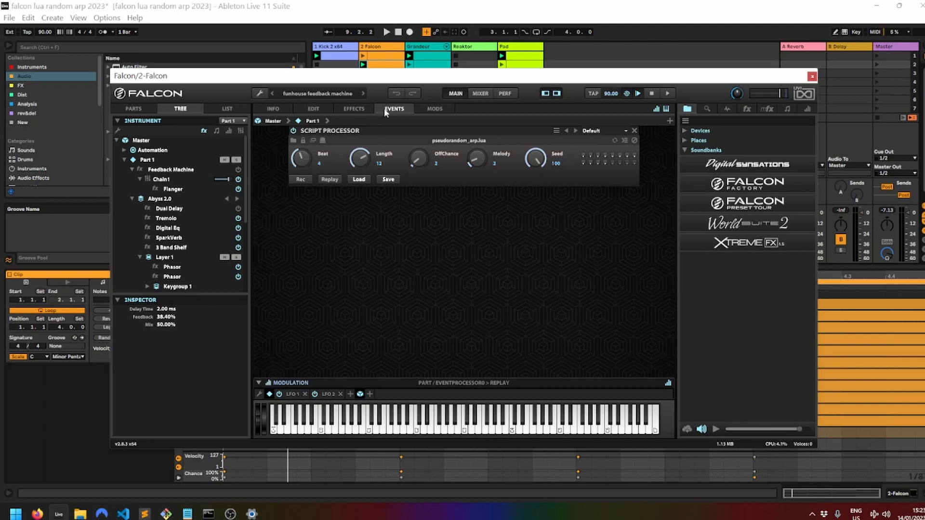
{"action": "mouse_move", "coordinate": [390, 78]}
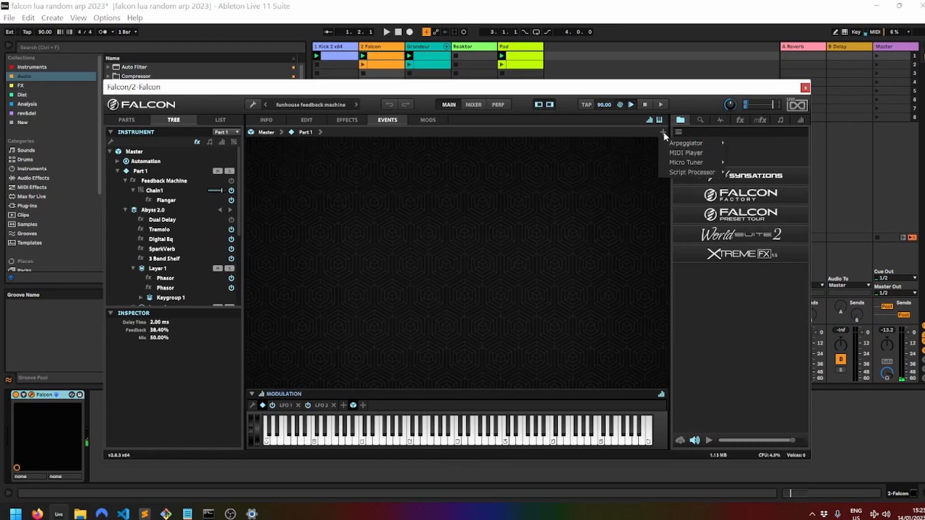
{"action": "mouse_move", "coordinate": [693, 172]}
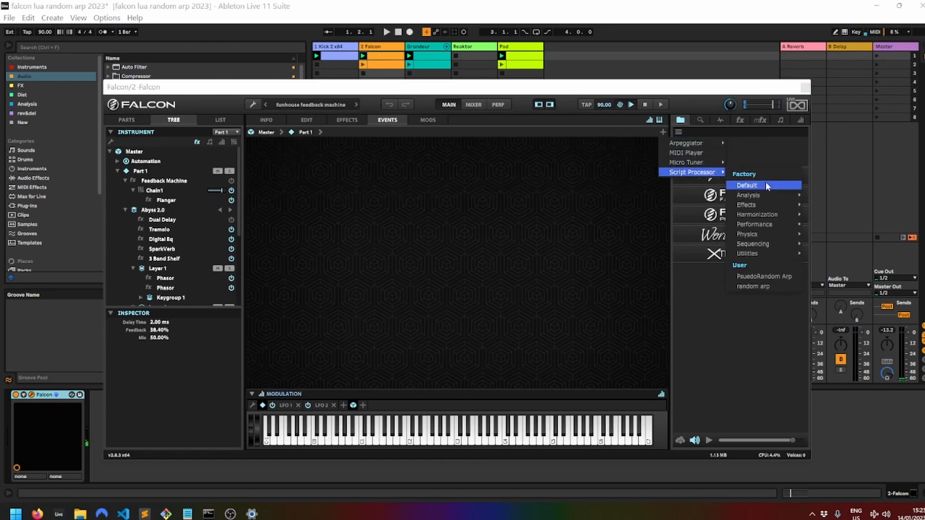
- Add a default Script Processor to Part 1 and load pseudorandom_arp.lua into it
{"action": "left_click", "coordinate": [747, 185]}
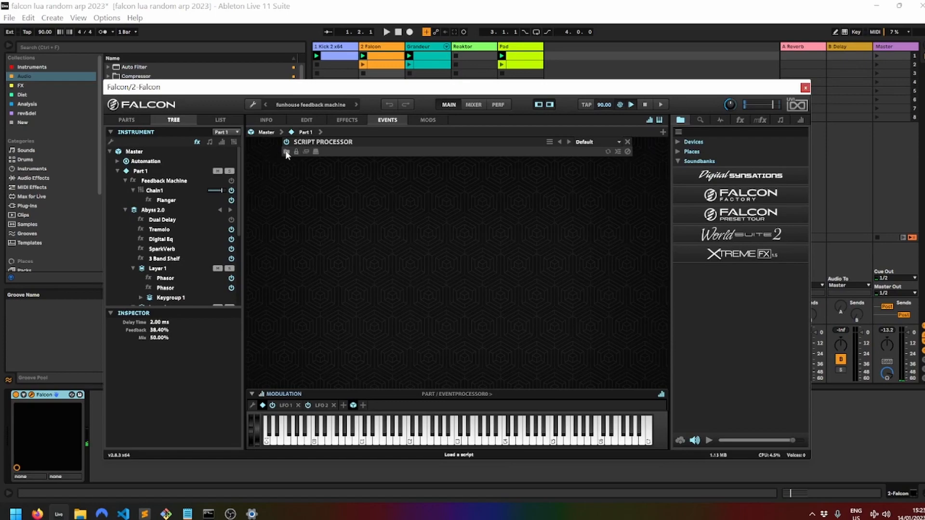
{"action": "left_click", "coordinate": [286, 151]}
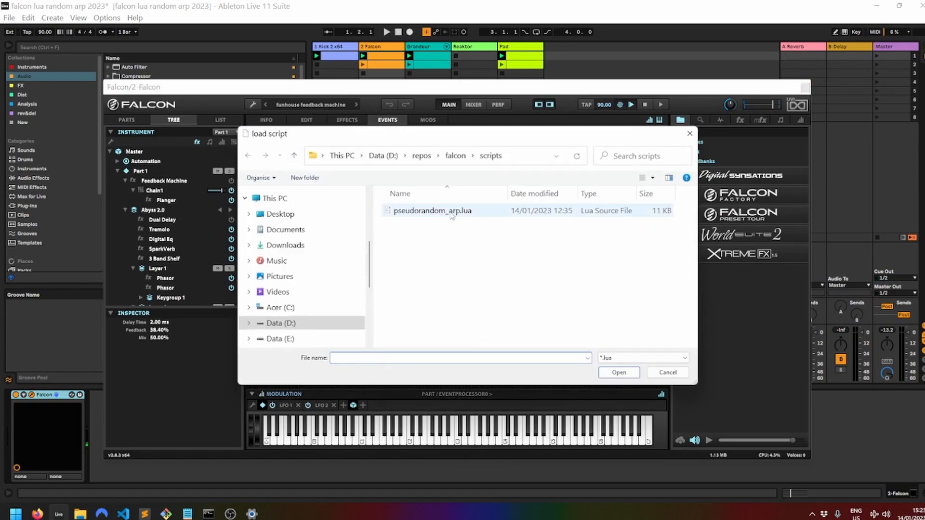
{"action": "left_click", "coordinate": [618, 372]}
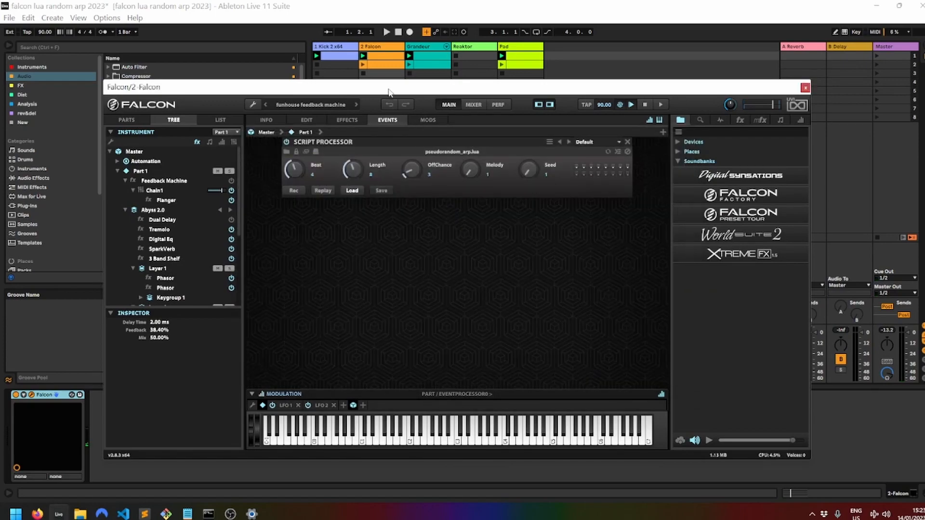
{"action": "left_click", "coordinate": [389, 31]}
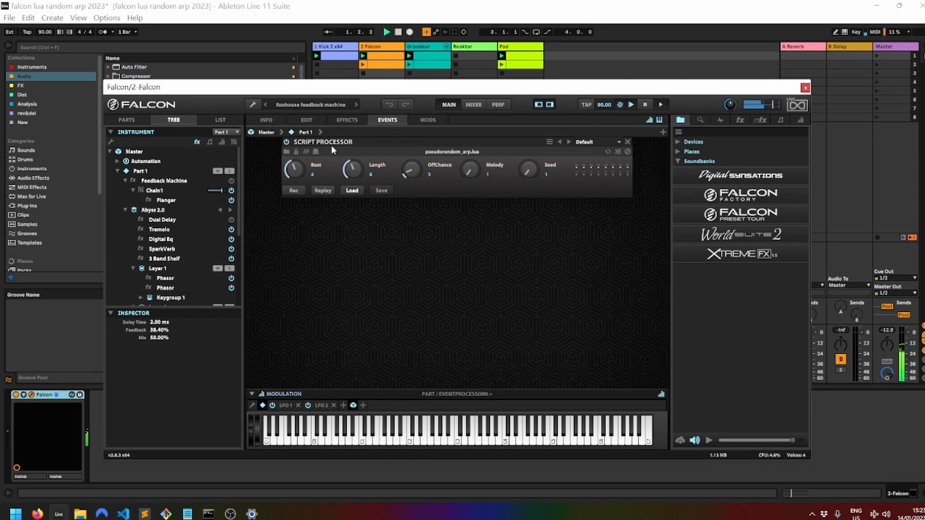
{"action": "left_click", "coordinate": [294, 190]}
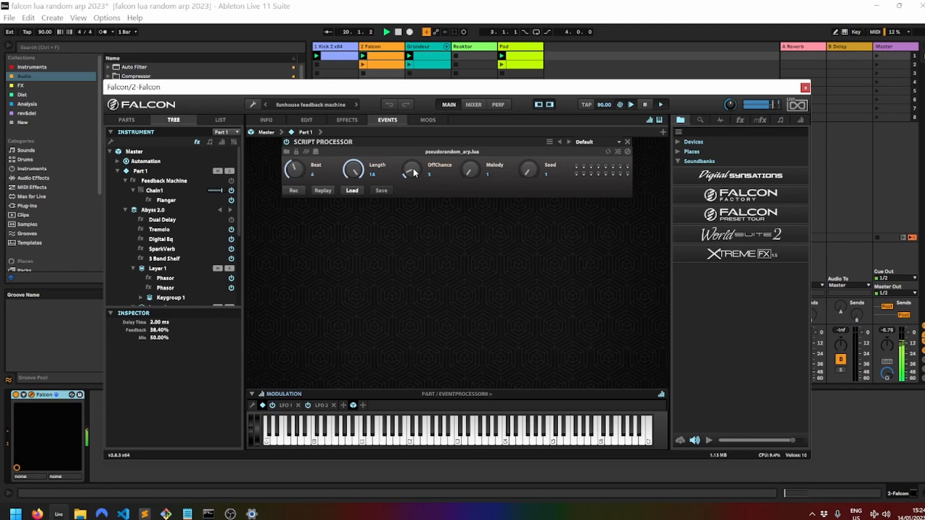
- Turn the arp script's OffChance knob up to 4
{"action": "left_click_drag", "start_coordinate": [411, 169], "coordinate": [410, 153]}
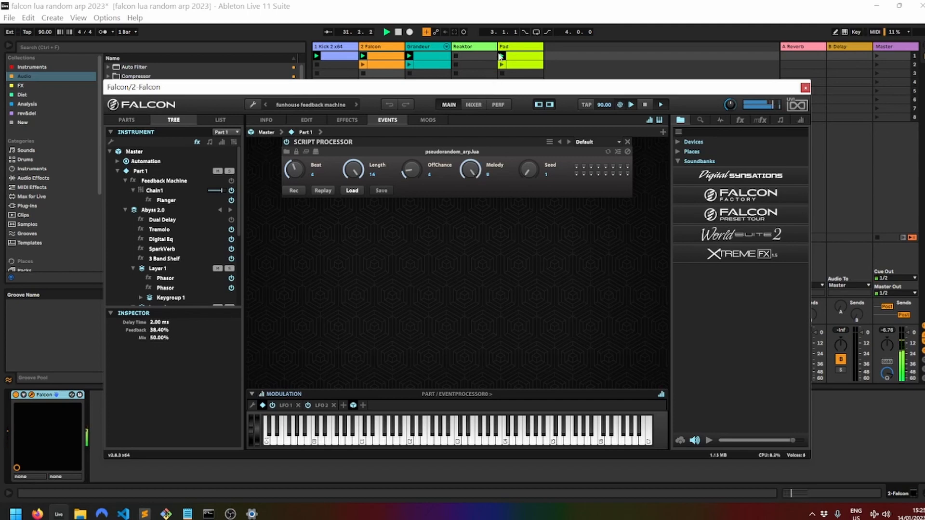
- Nudge the arp knobs, try a Seed of 75, then return Seed to 1
{"action": "left_click_drag", "start_coordinate": [470, 169], "coordinate": [470, 165]}
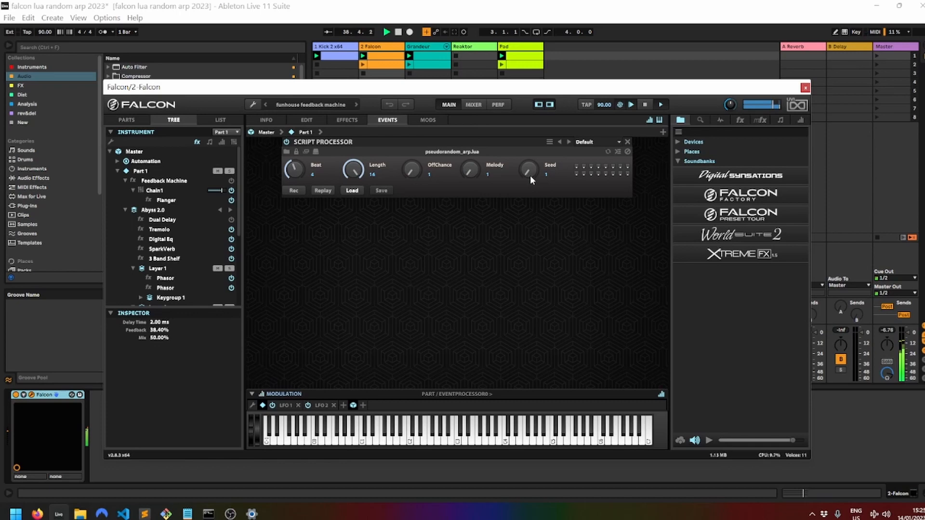
{"action": "left_click_drag", "start_coordinate": [528, 169], "coordinate": [528, 141]}
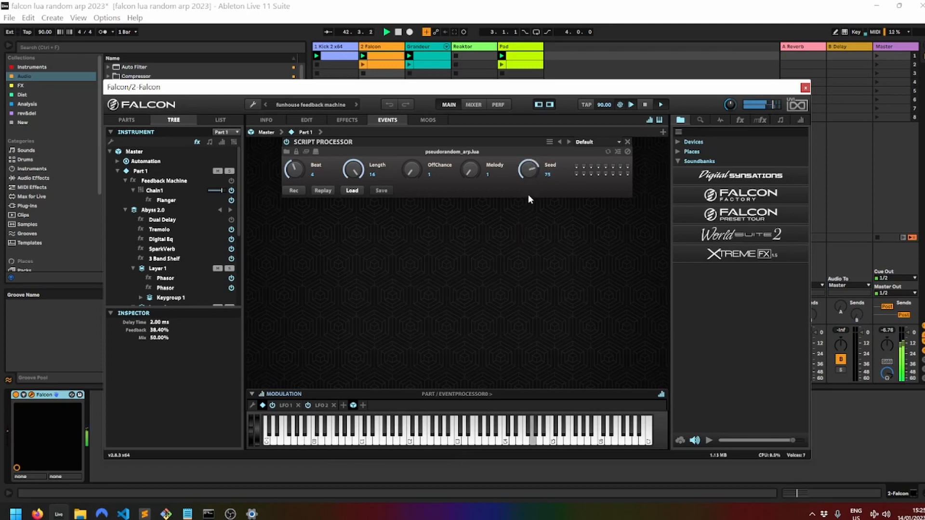
{"action": "left_click_drag", "start_coordinate": [526, 168], "coordinate": [527, 165]}
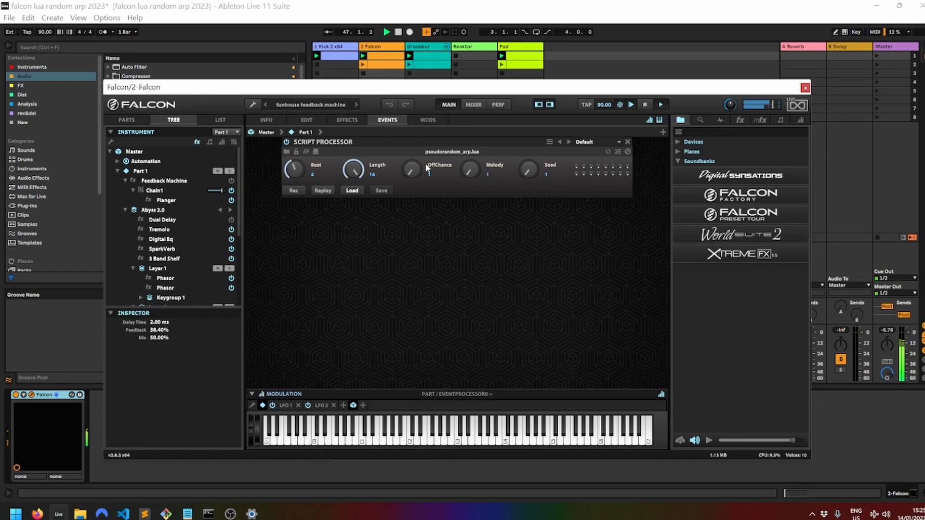
- Swing OffChance up to 20 then down to 5, and restore Length to 16
{"action": "left_click_drag", "start_coordinate": [439, 169], "coordinate": [439, 147]}
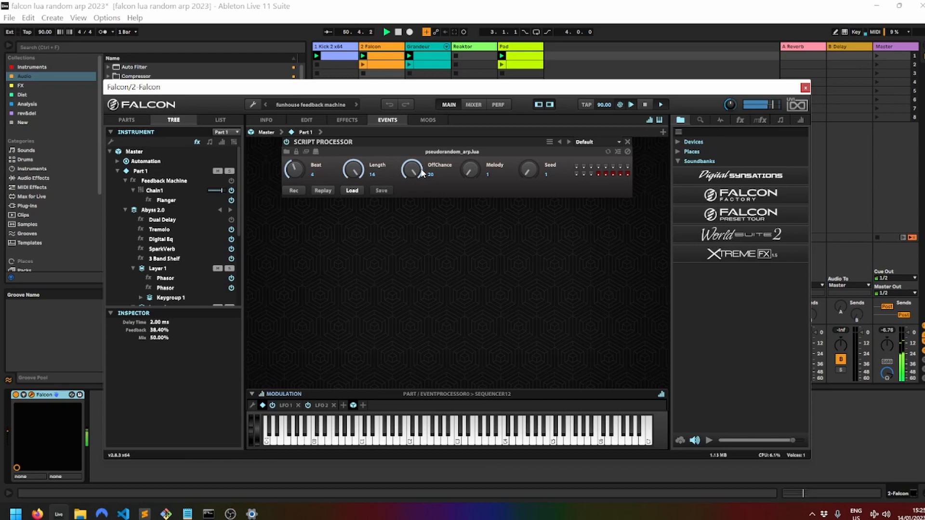
{"action": "left_click_drag", "start_coordinate": [411, 169], "coordinate": [411, 212]}
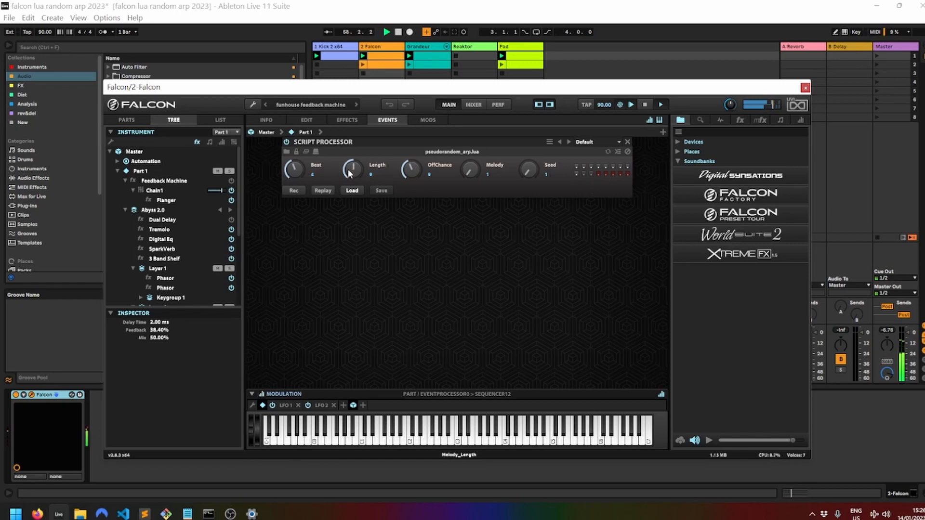
{"action": "left_click_drag", "start_coordinate": [350, 171], "coordinate": [350, 153]}
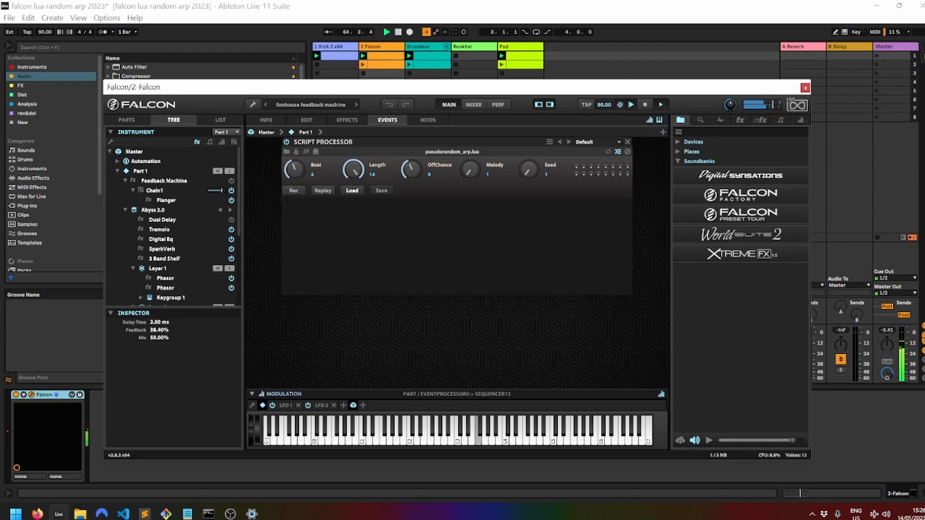
- Record an arpeggiator performance, stopping once its length reaches 343
{"action": "left_click", "coordinate": [294, 190]}
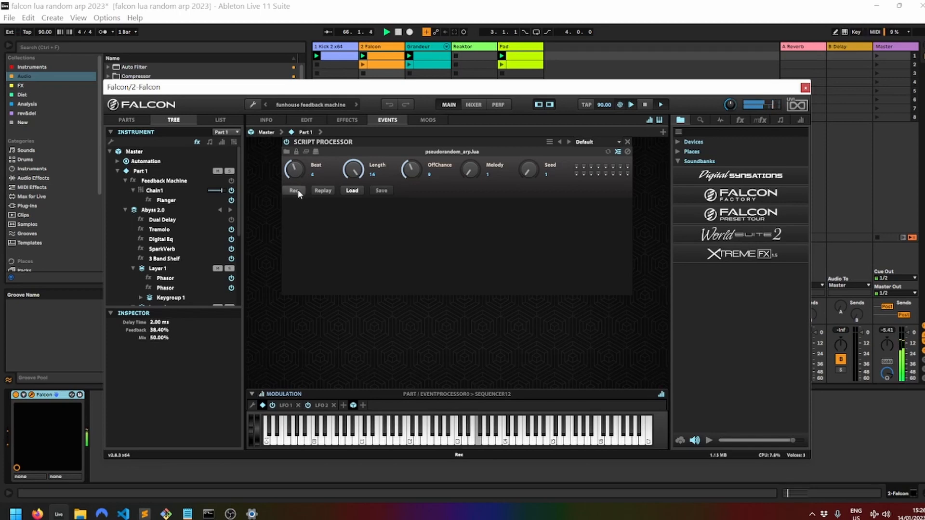
{"action": "left_click", "coordinate": [293, 190]}
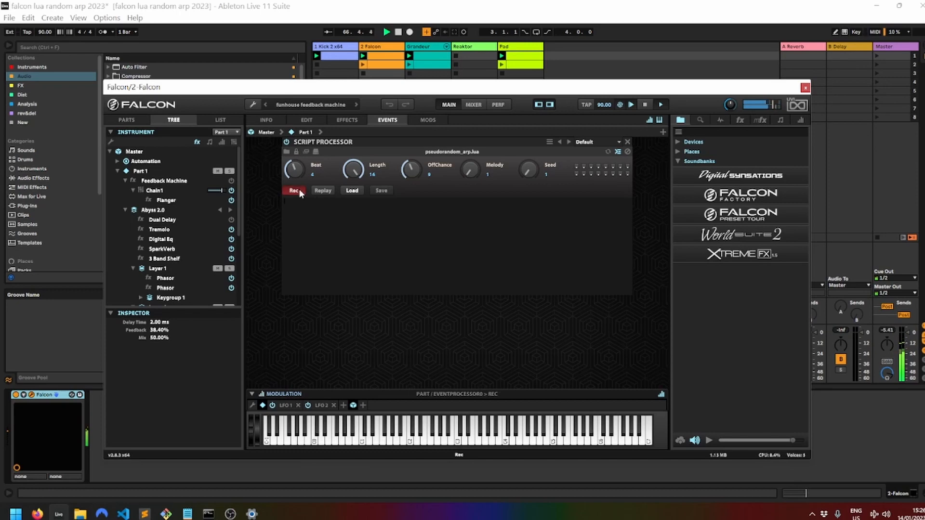
{"action": "left_click", "coordinate": [293, 190]}
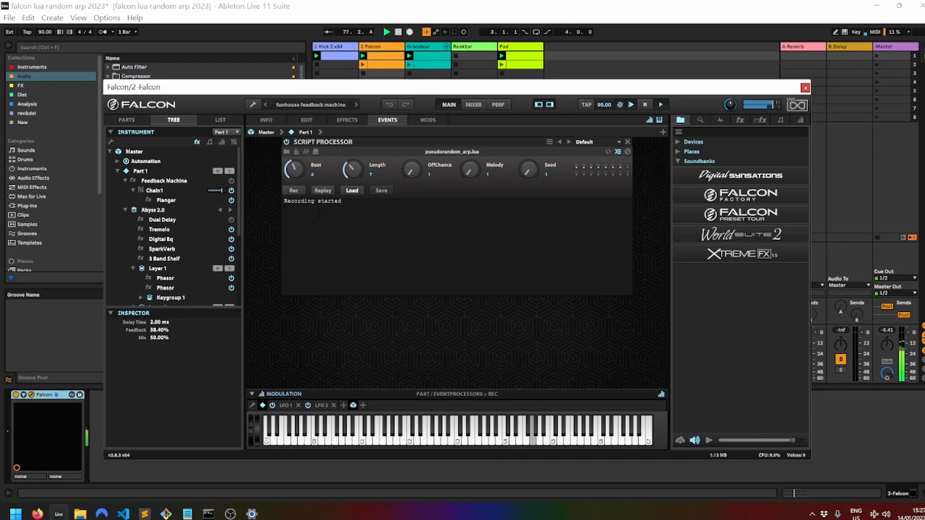
{"action": "left_click", "coordinate": [293, 191]}
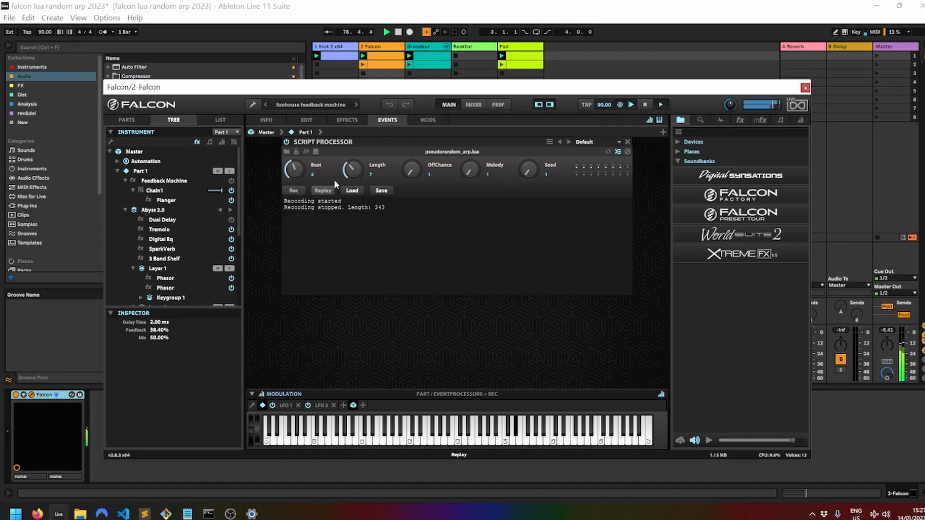
- Replay the recorded performance twice
{"action": "left_click", "coordinate": [322, 190]}
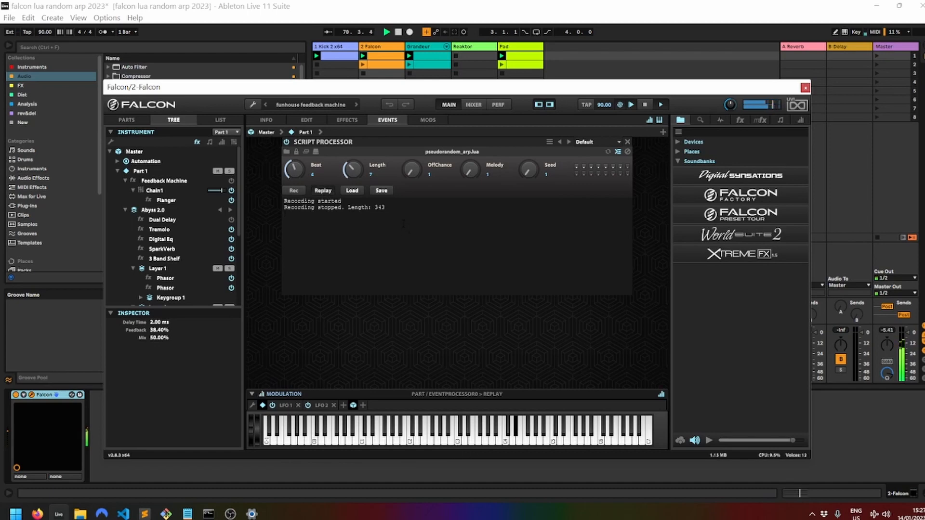
{"action": "left_click", "coordinate": [323, 191]}
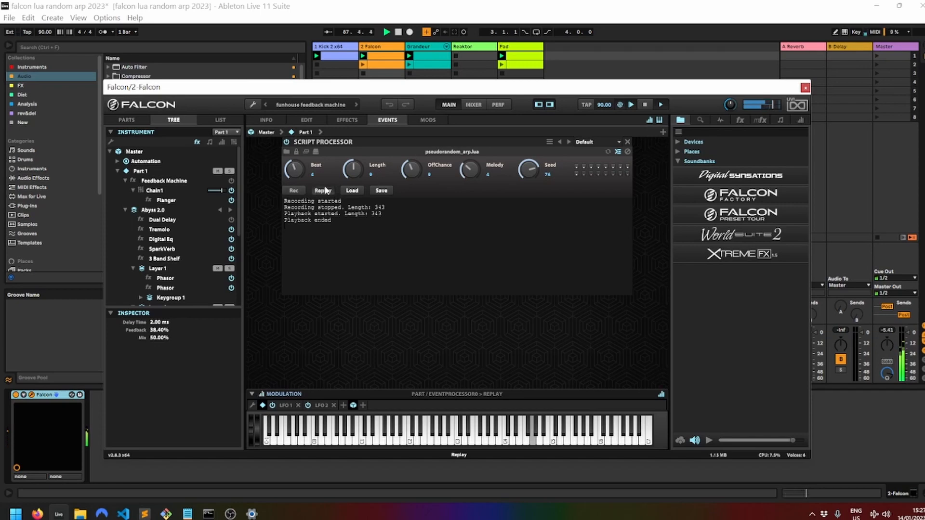
{"action": "left_click", "coordinate": [323, 191]}
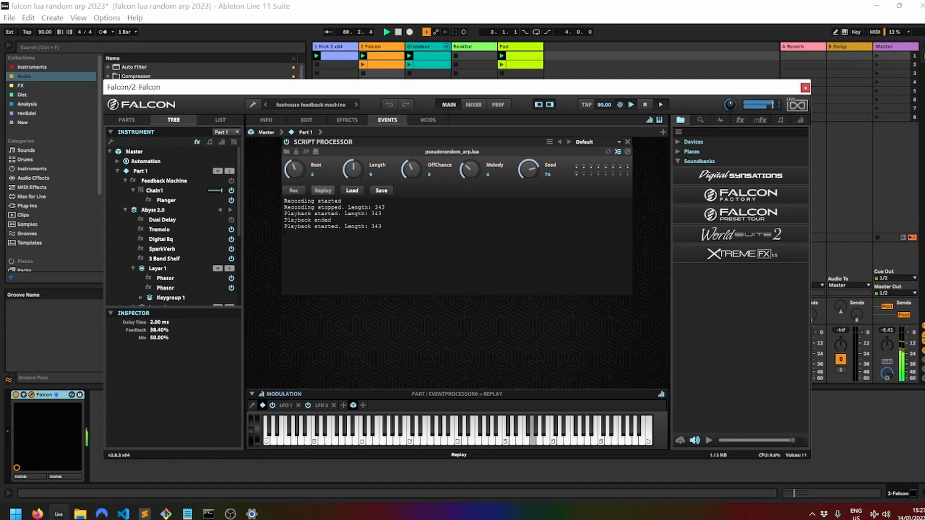
- Save the recording over the existing melody.json
{"action": "left_click", "coordinate": [381, 191]}
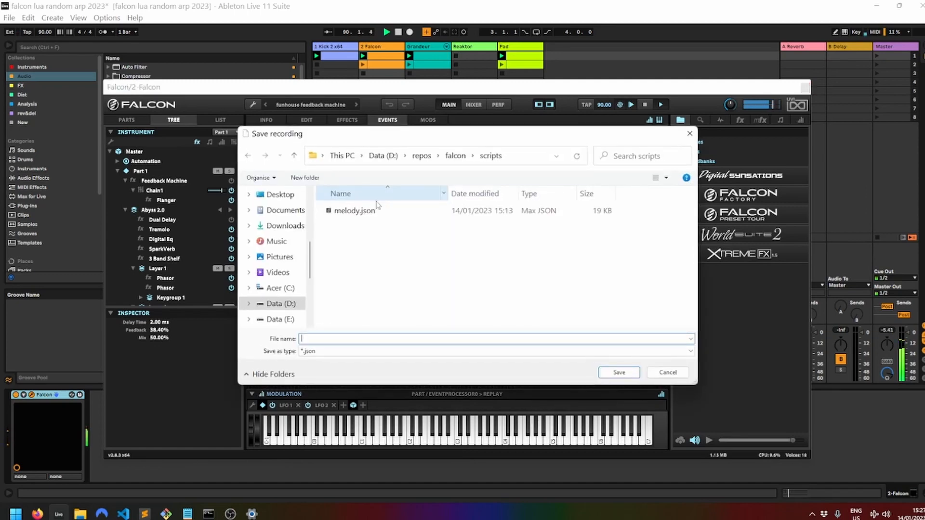
{"action": "left_click", "coordinate": [619, 373]}
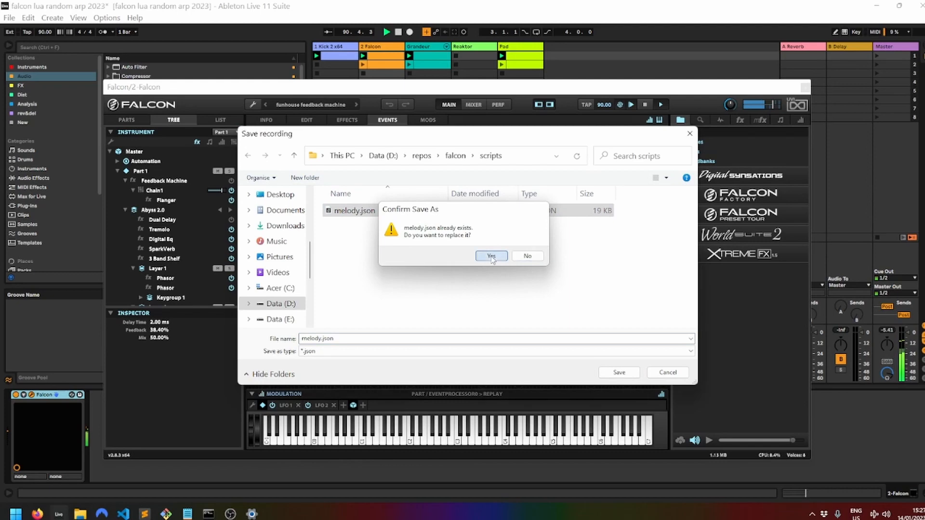
{"action": "left_click", "coordinate": [491, 256]}
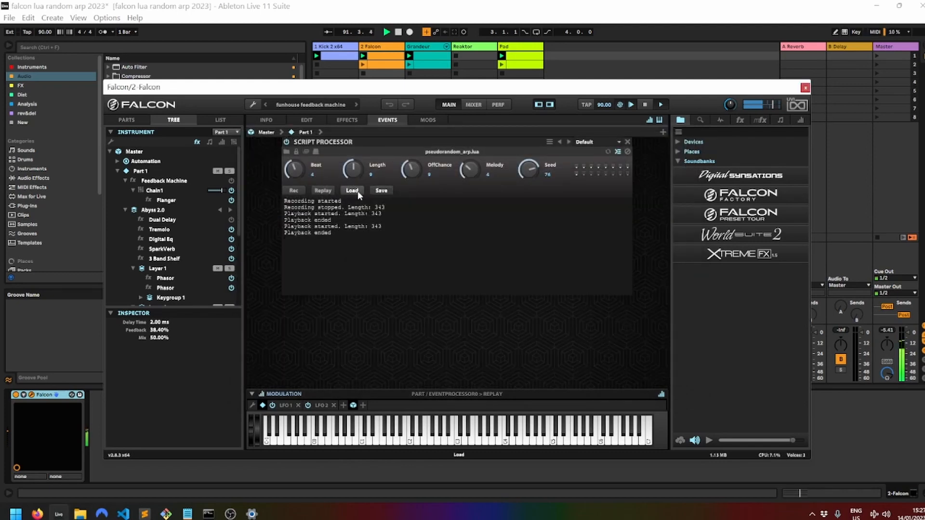
- Load the recording from melody.json and replay it
{"action": "left_click", "coordinate": [351, 190]}
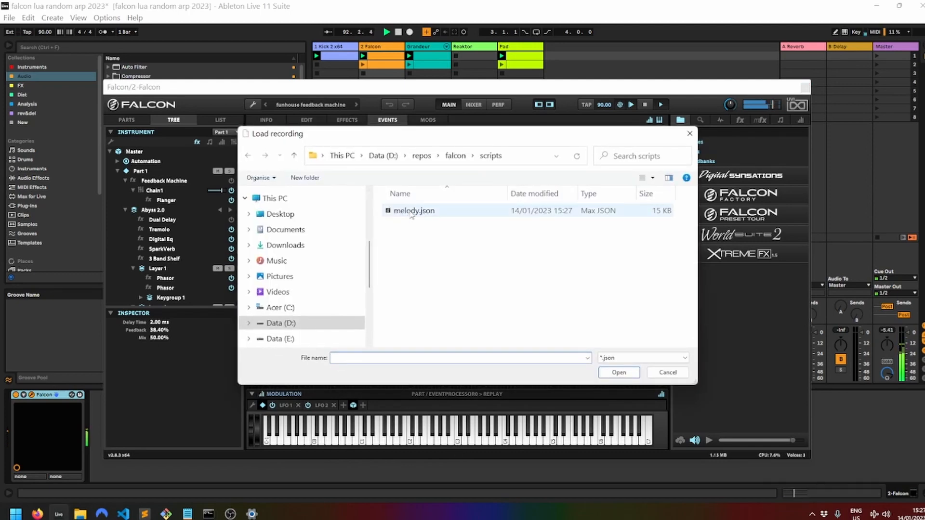
{"action": "left_click", "coordinate": [619, 372]}
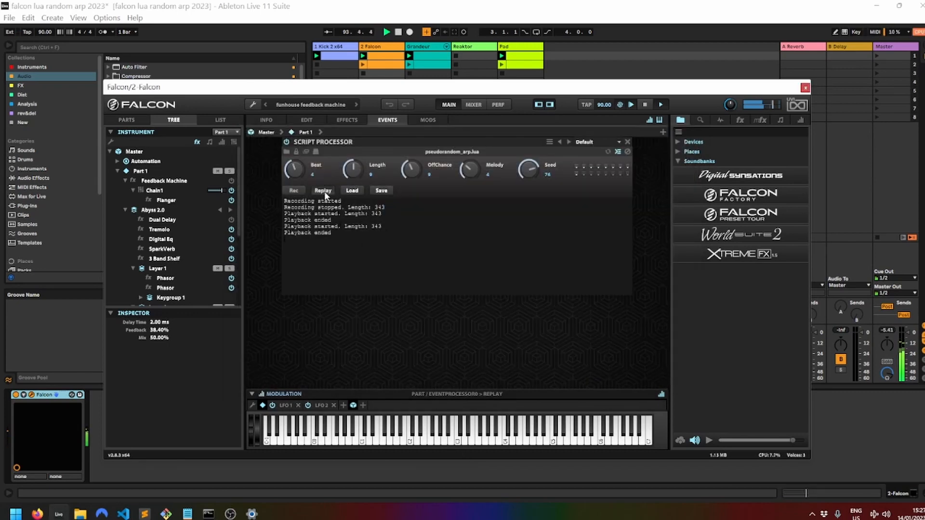
{"action": "left_click", "coordinate": [323, 191]}
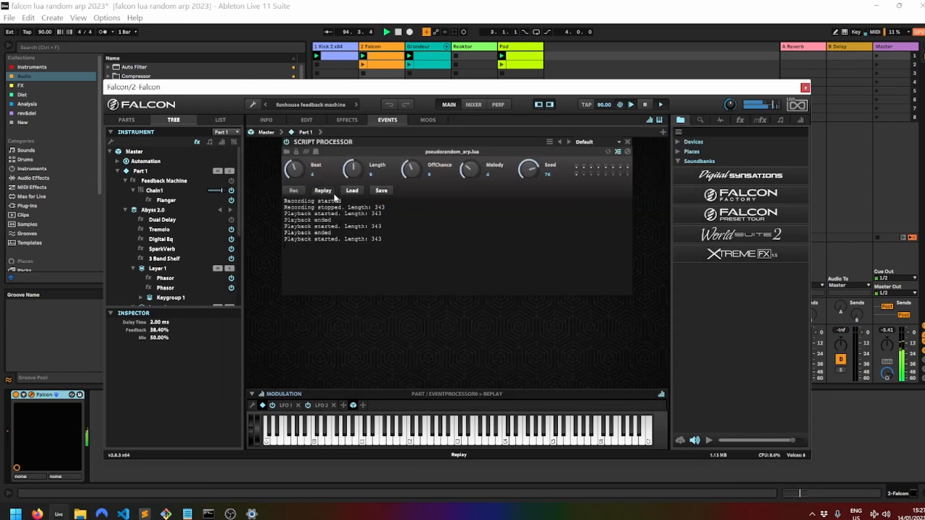